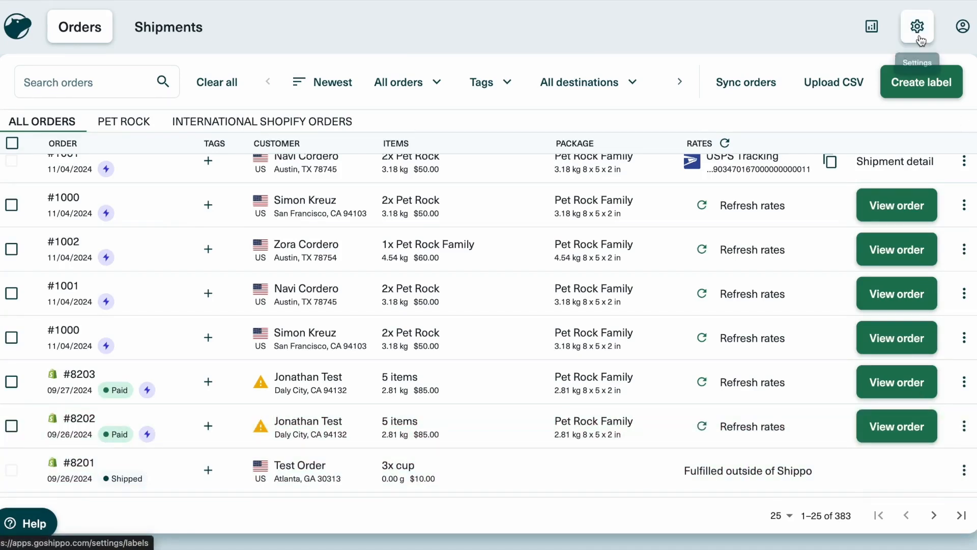
left_click(916, 26)
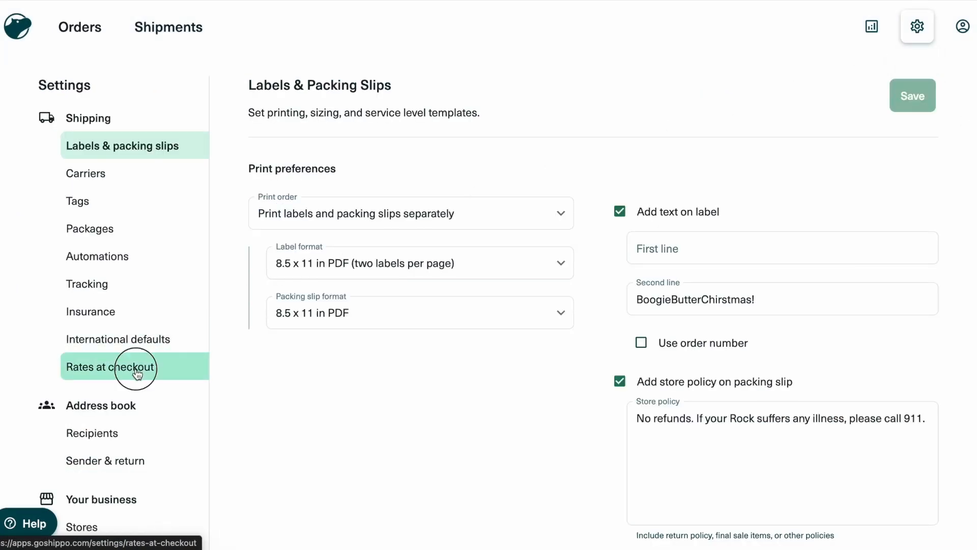
Switch to the Rates at Checkout settings from the sidebar
left_click(111, 367)
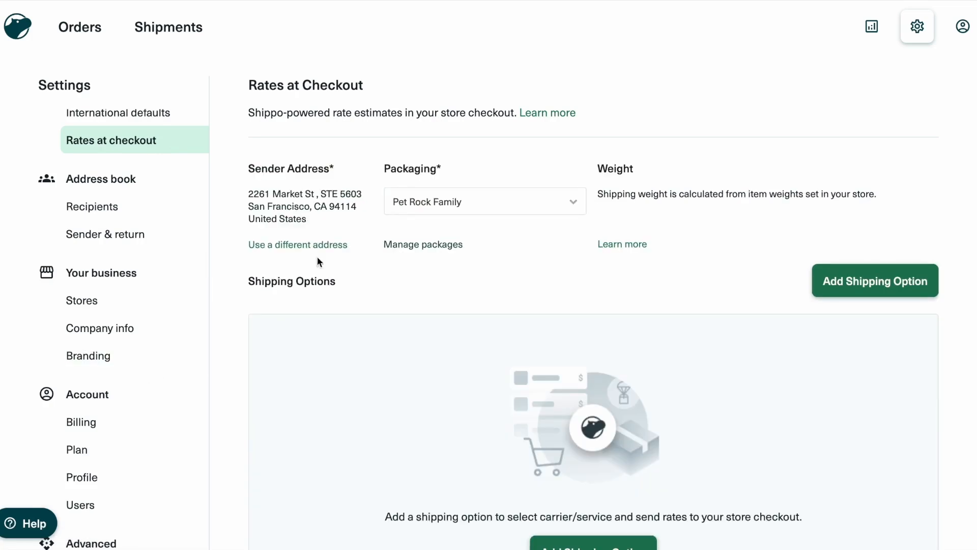
mouse_move(375, 230)
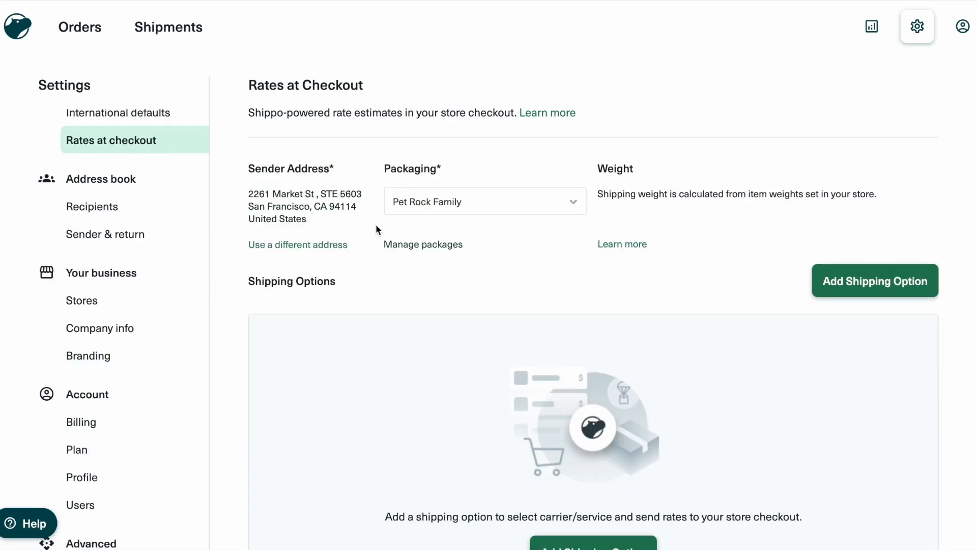
mouse_move(287, 168)
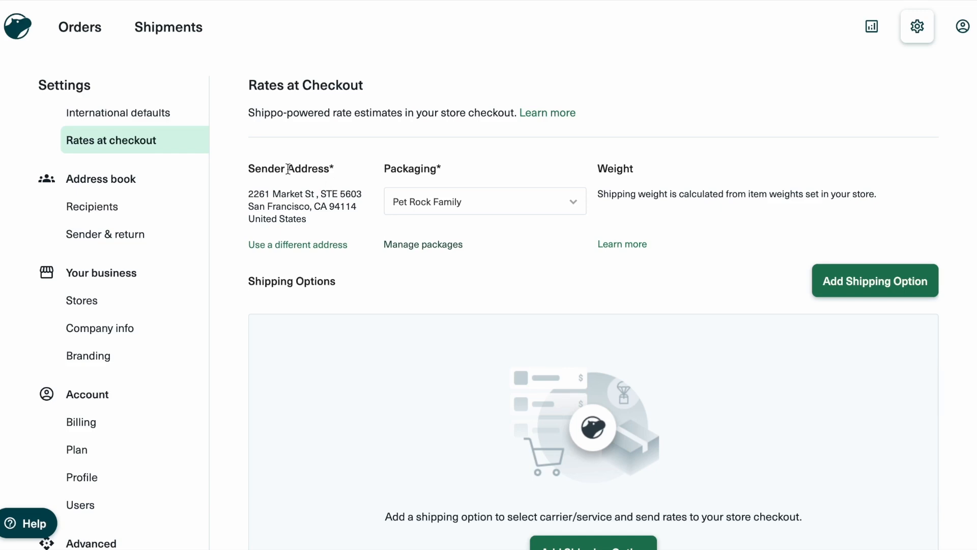
mouse_move(347, 157)
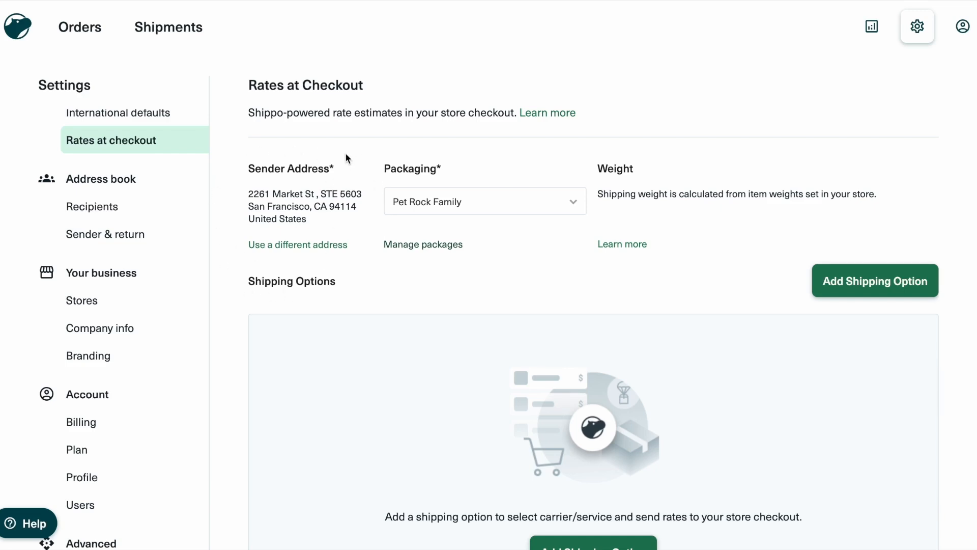
mouse_move(467, 279)
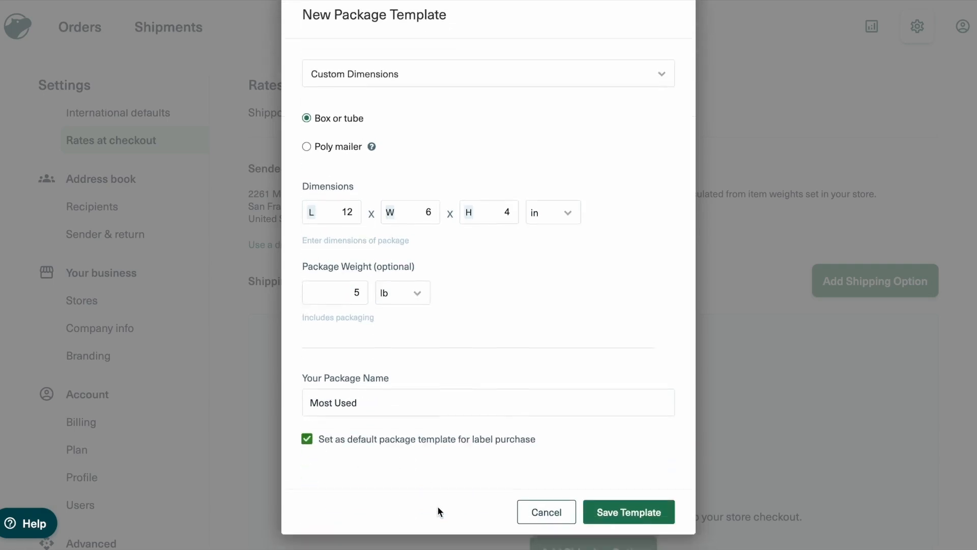
Close the package template and add a shipping option named Standard Shipping, described 'Arrive in 3-7 days'
left_click(628, 512)
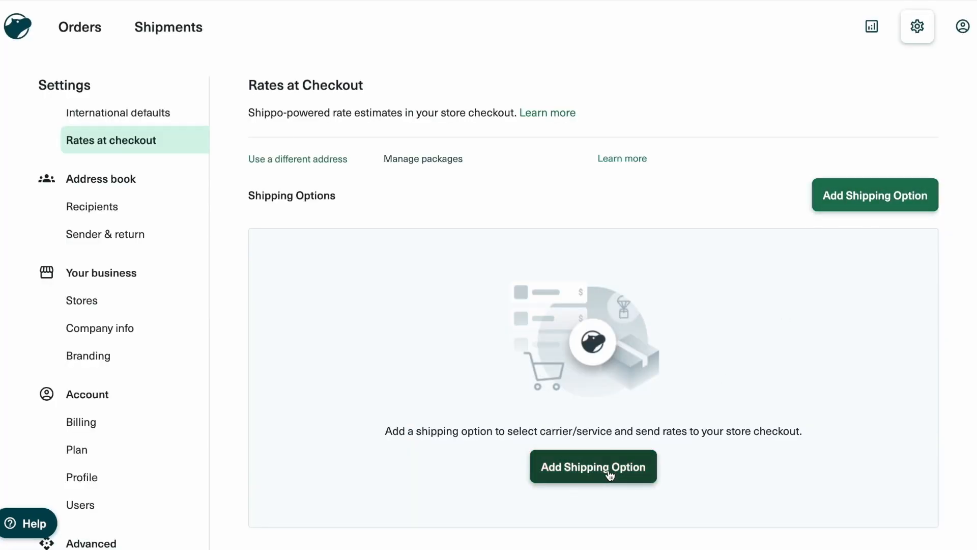
left_click(593, 466)
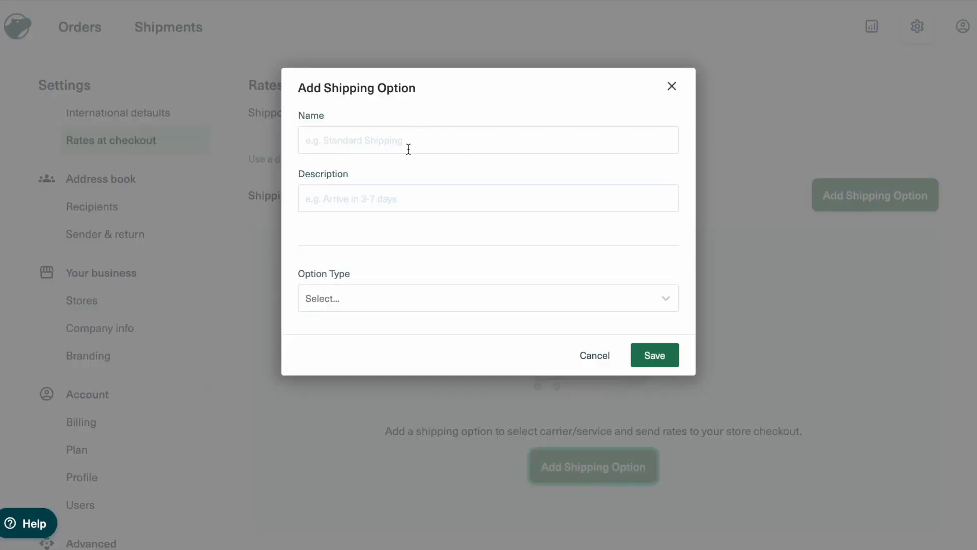
left_click(488, 139)
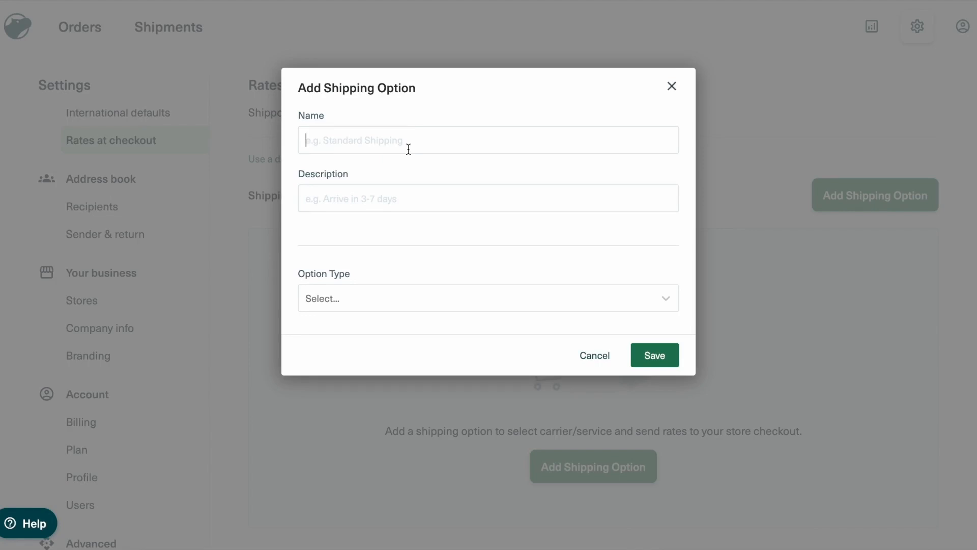
type("Standard Shipping")
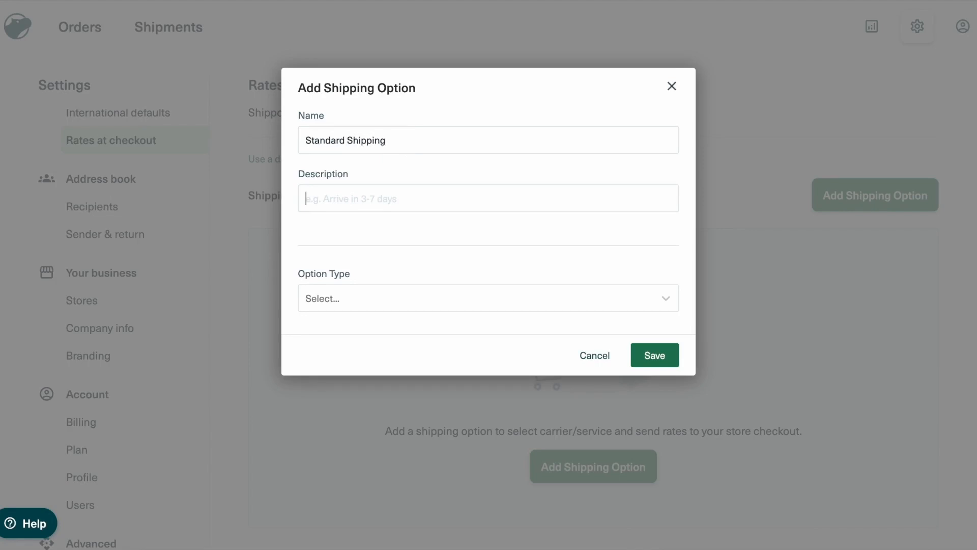
type("Arrive")
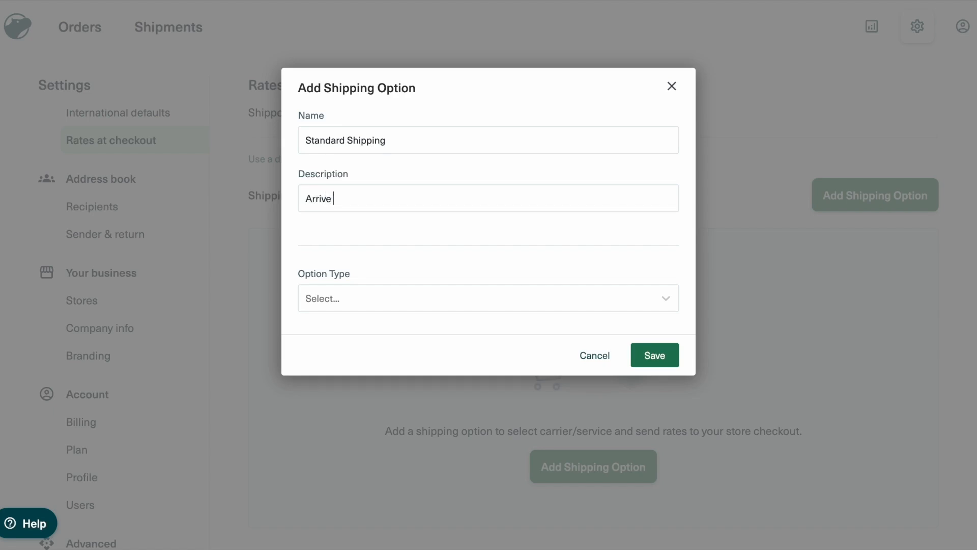
type("in 3-7 da")
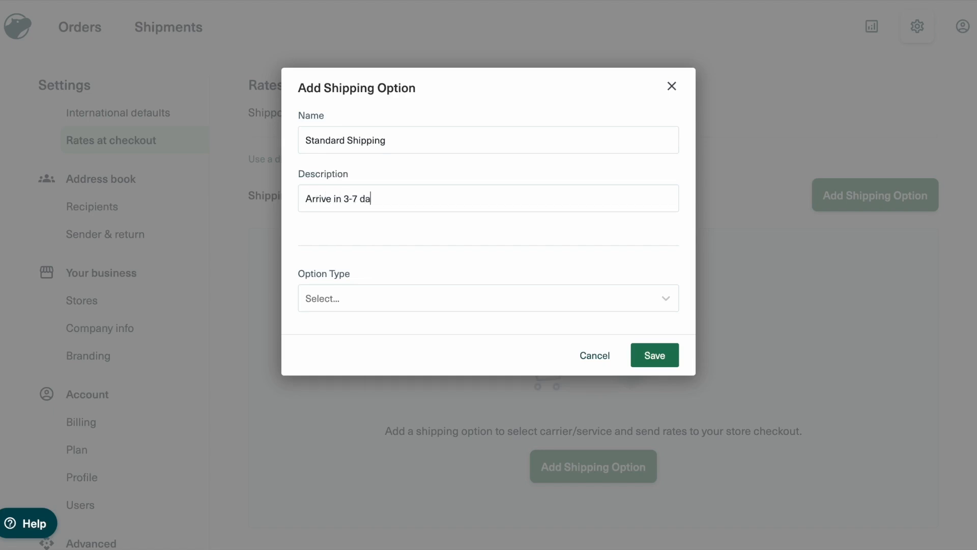
left_click(487, 297)
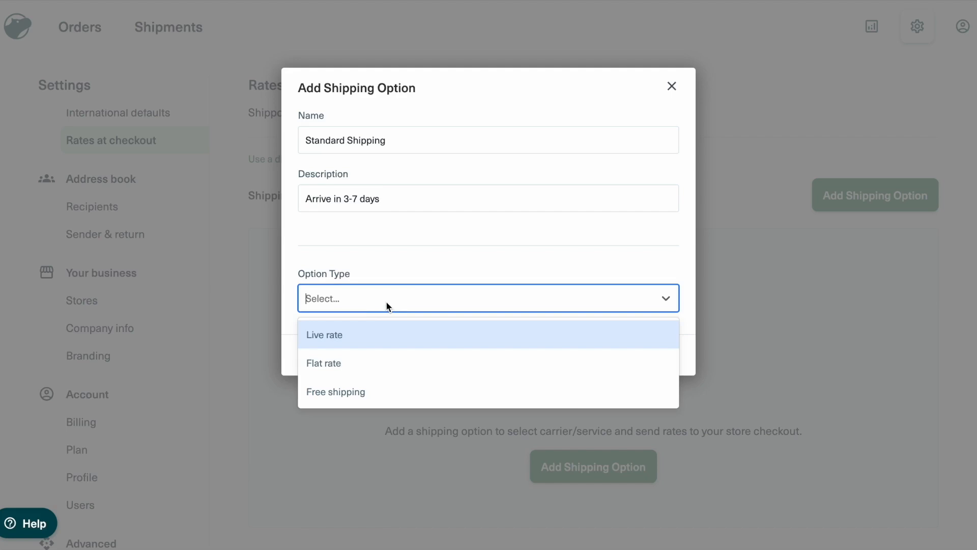
Make it a Live rate option using UPS Ground, UPS Ground Saver and UPS Standard services
left_click(324, 335)
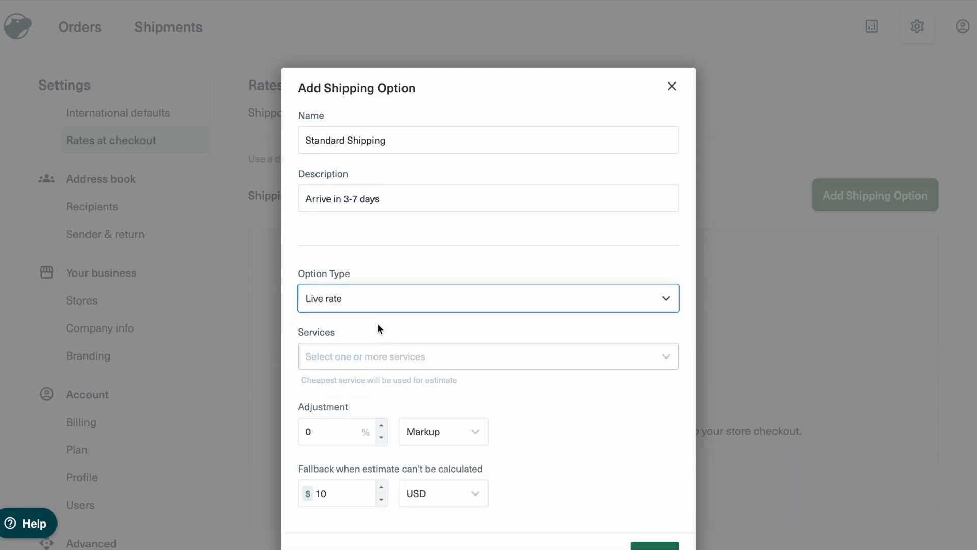
left_click(488, 356)
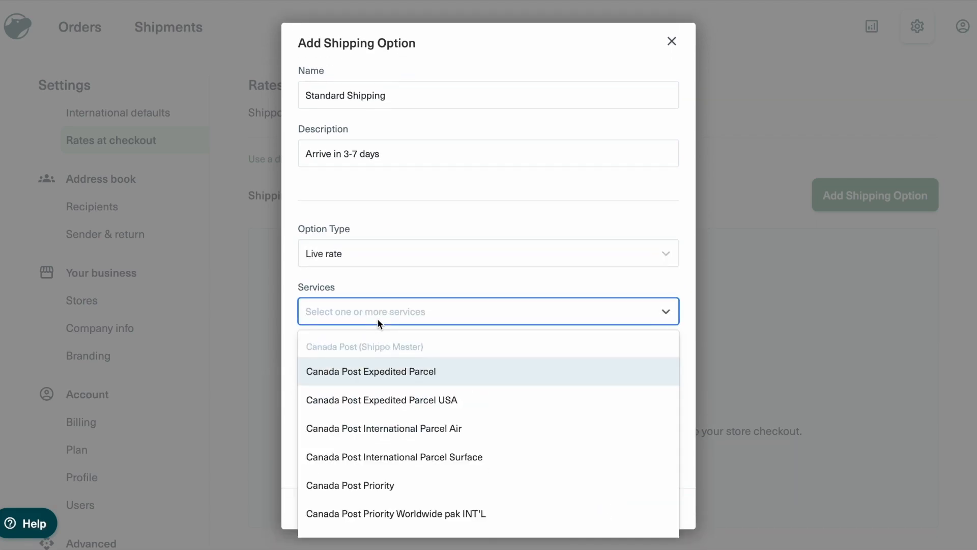
type("UPS")
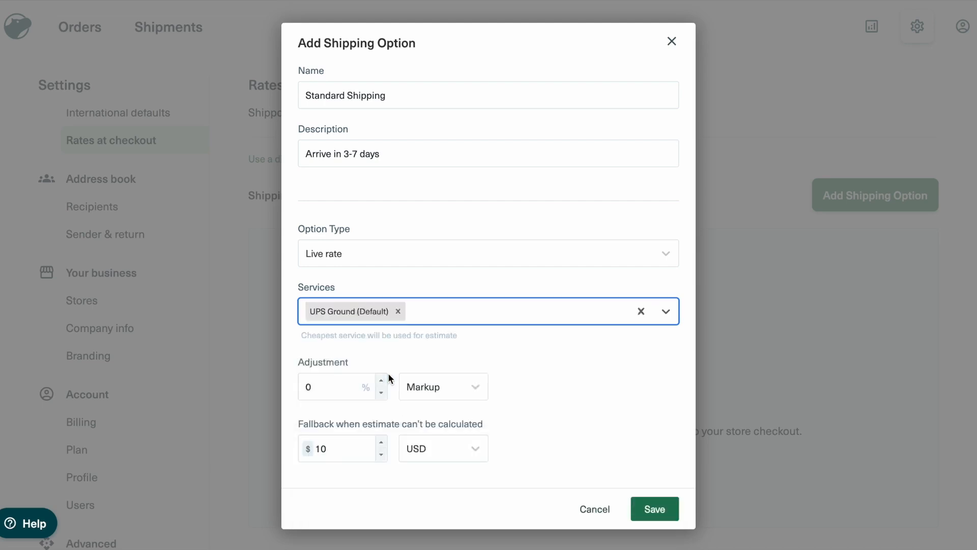
type("Ground saver")
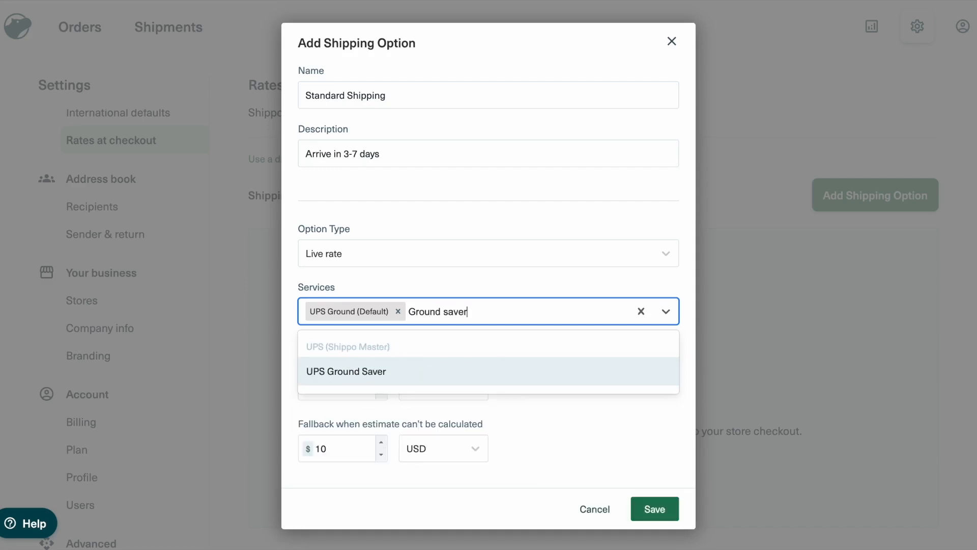
left_click(345, 371)
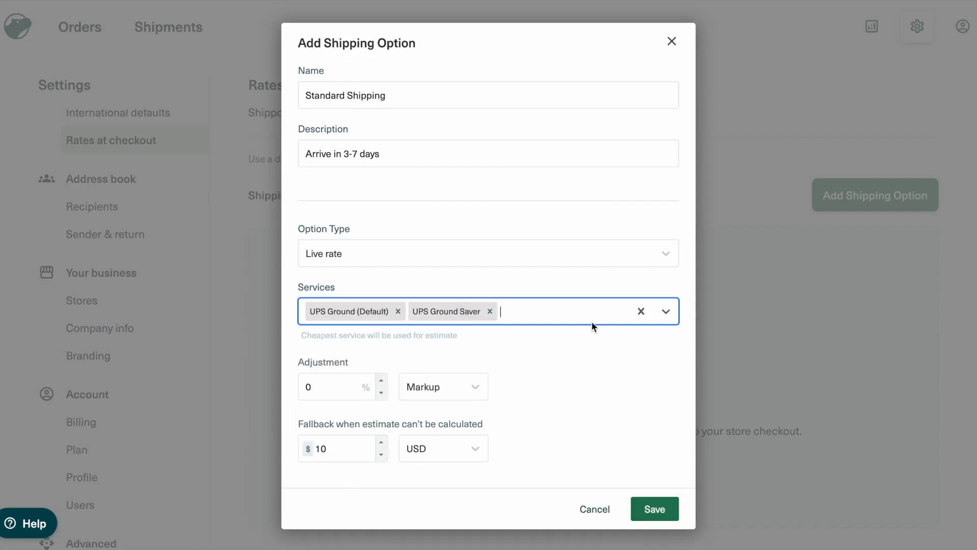
type("Standard℠")
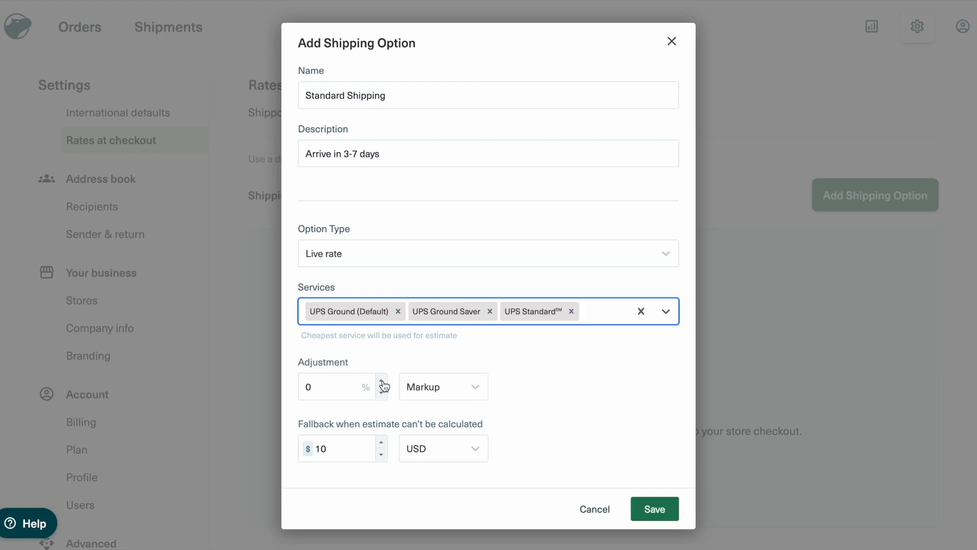
Set the rate markup and a $9.99 USD fallback rate for the option
type("6")
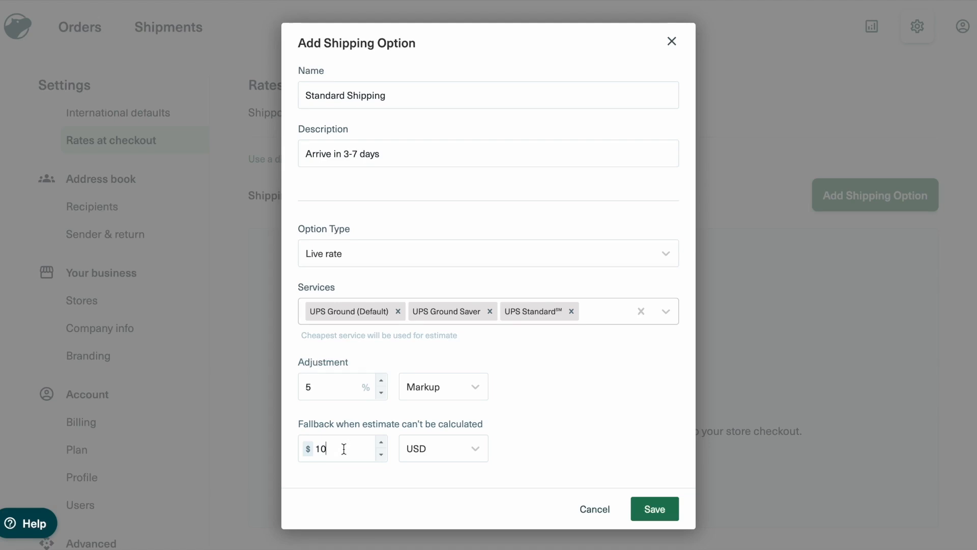
type("9")
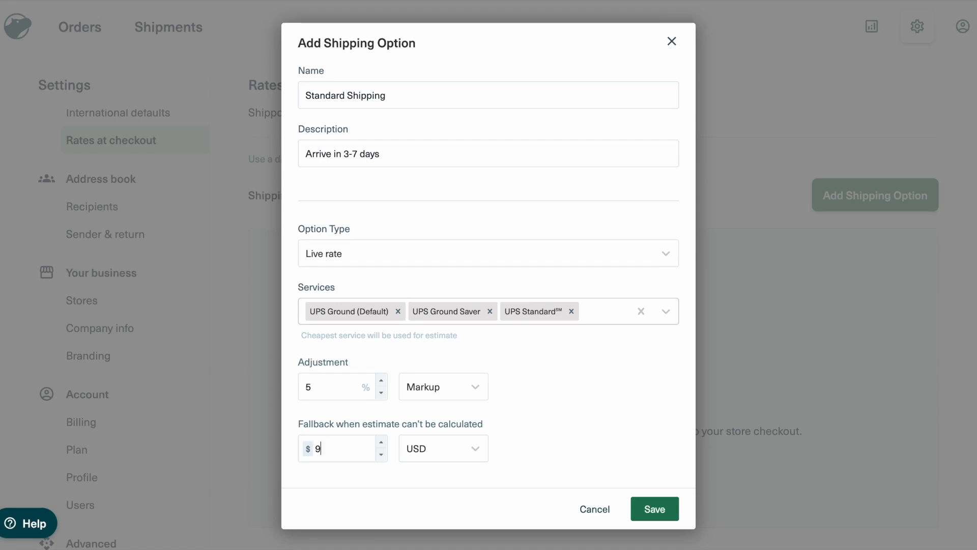
type(".99")
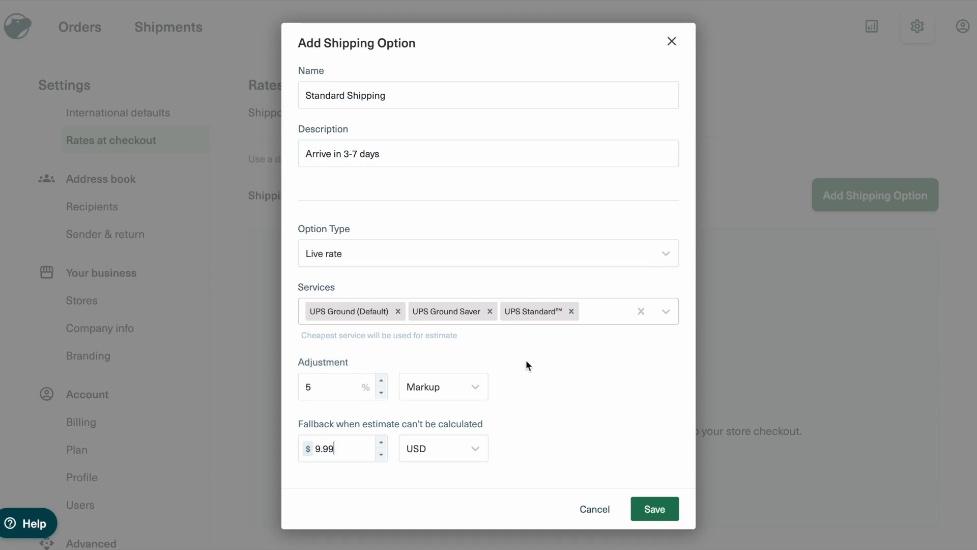
mouse_move(590, 423)
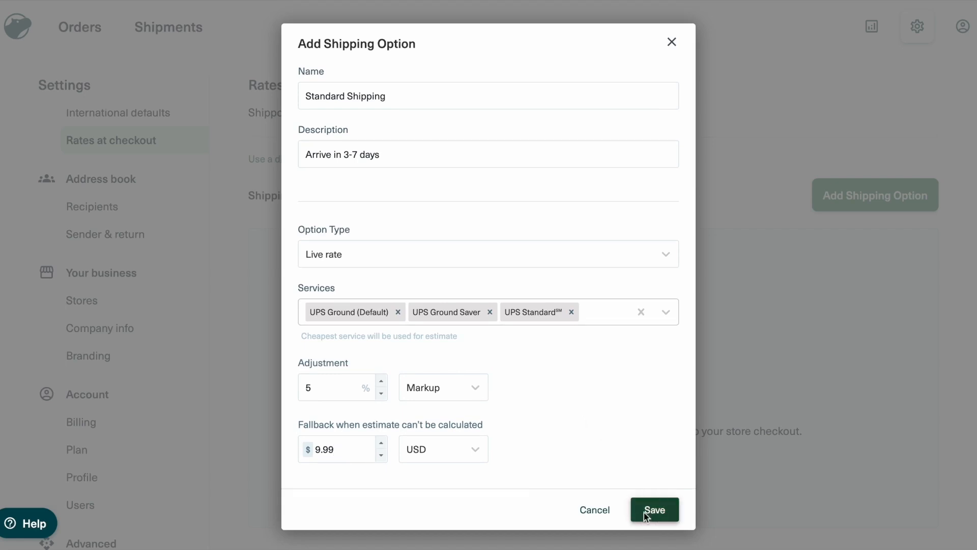
Save Standard Shipping so it appears in the checkout shipping options list
left_click(653, 508)
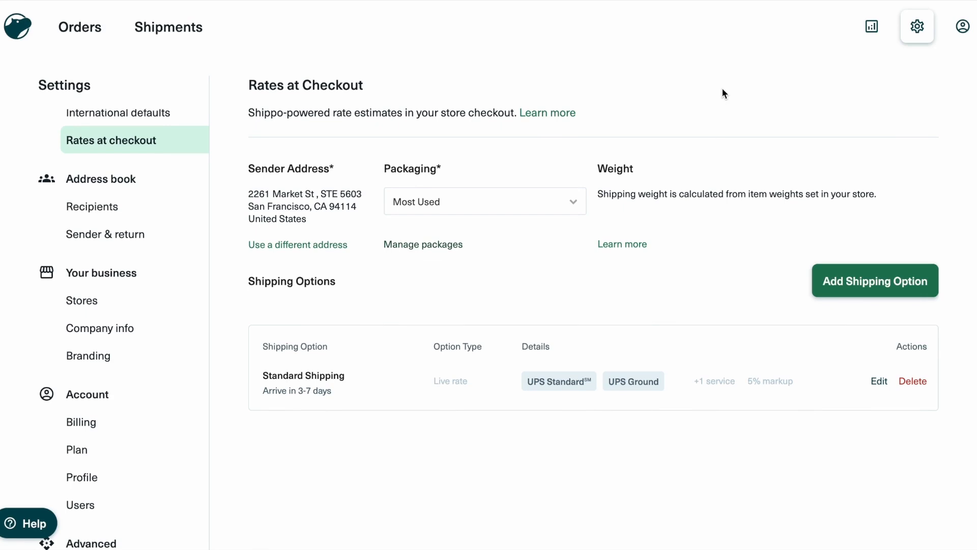
mouse_move(624, 510)
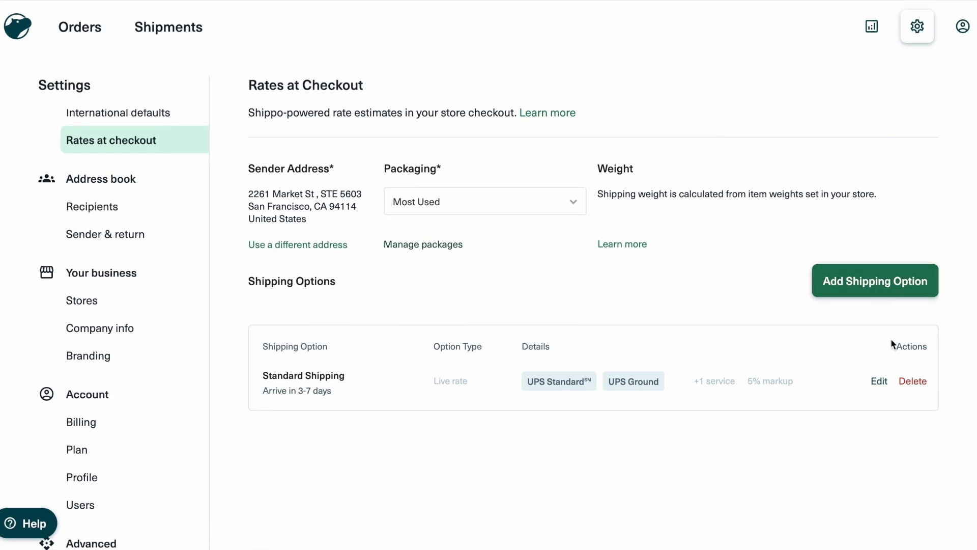
Add another shipping option named Free Shipping of the Free shipping type
left_click(874, 281)
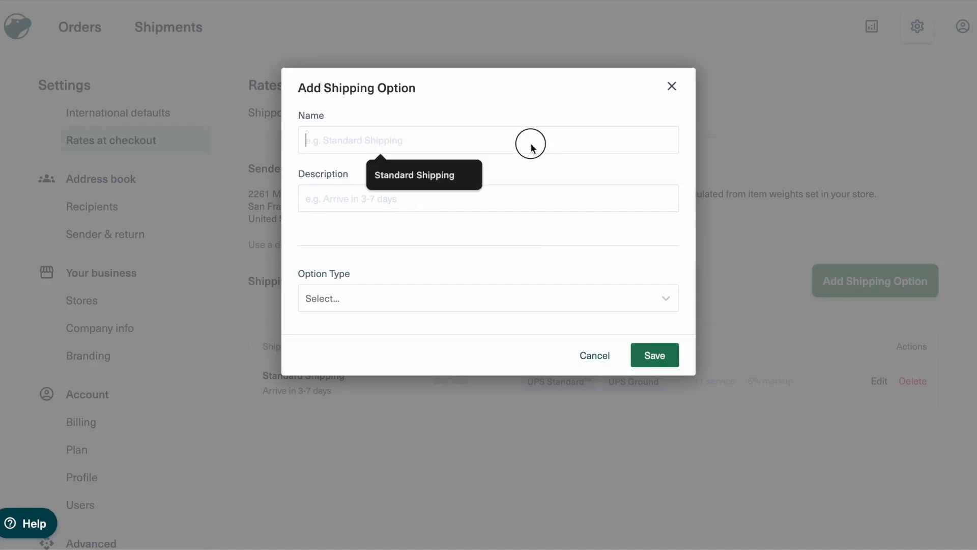
type("Free Shippi")
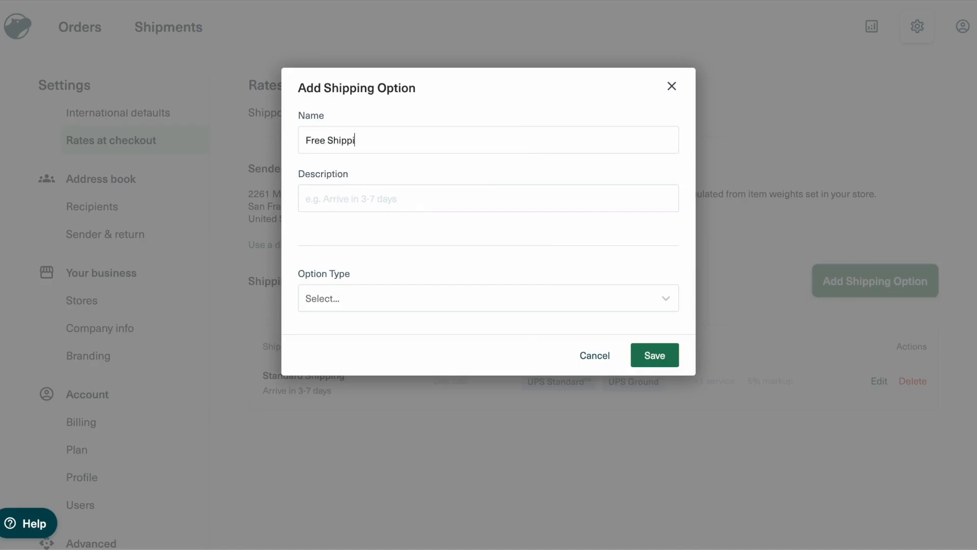
left_click(487, 298)
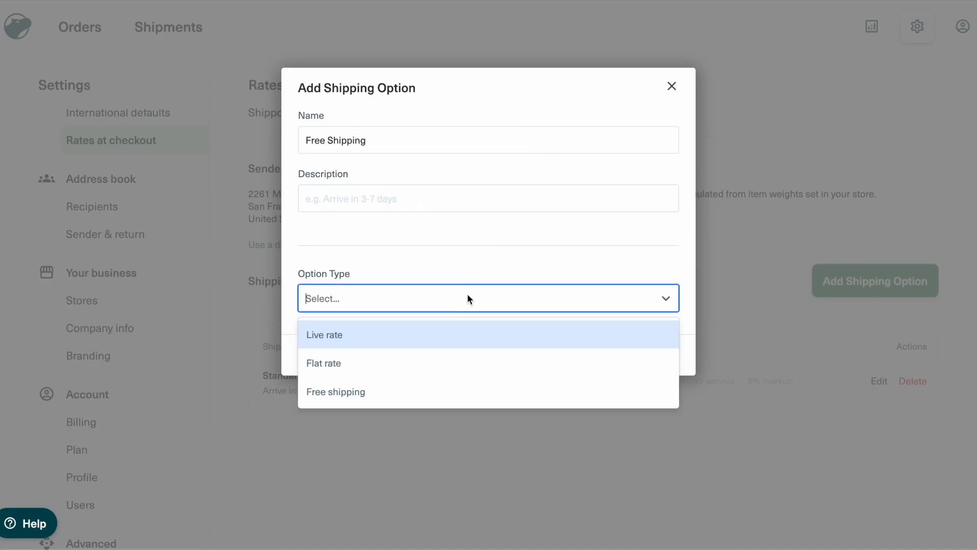
left_click(335, 391)
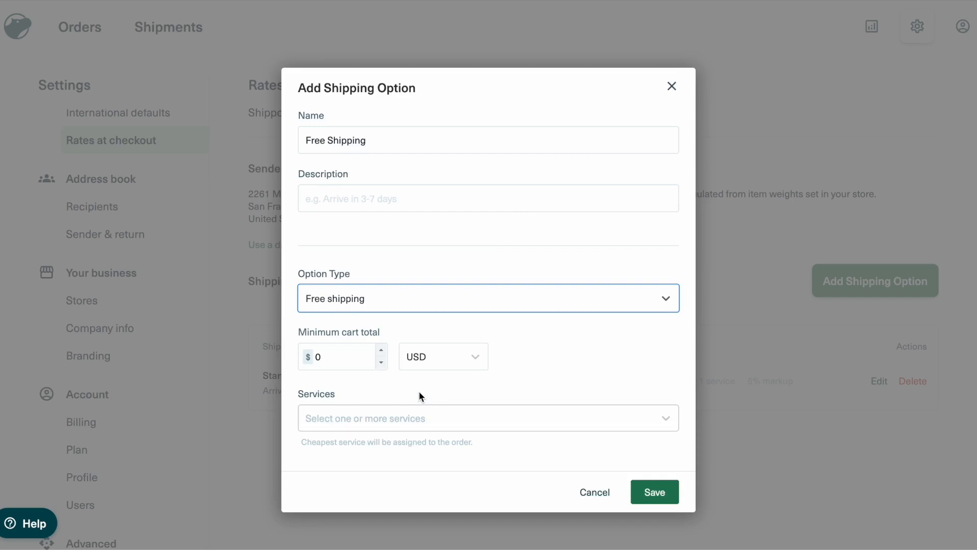
Set a $99 minimum cart total, choose UPS Ground (Default) as the service, and save it
left_click(340, 357)
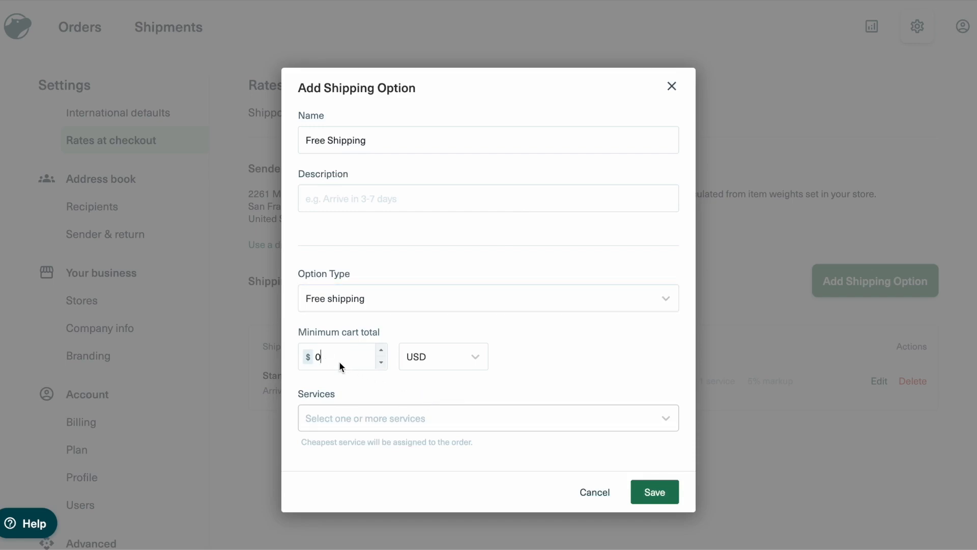
type("99")
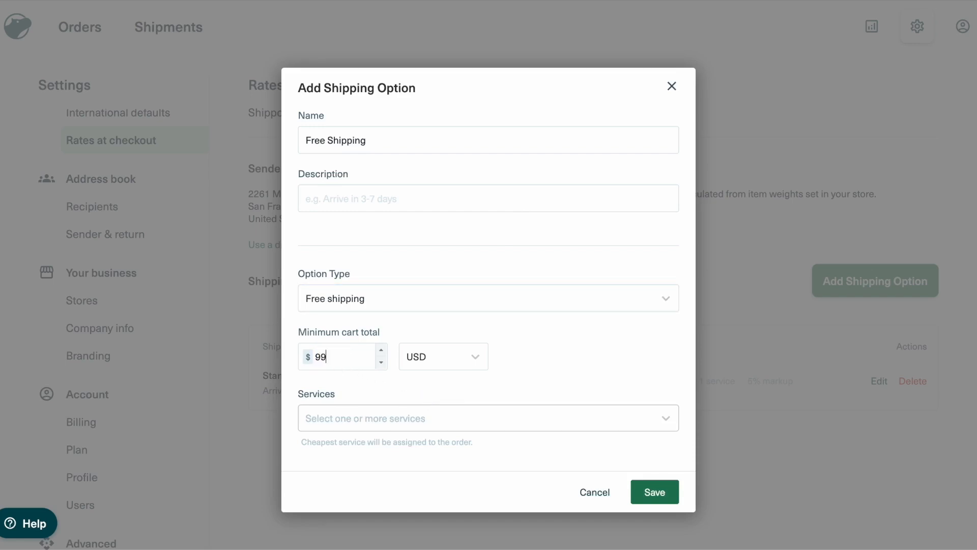
type("UPS Gro")
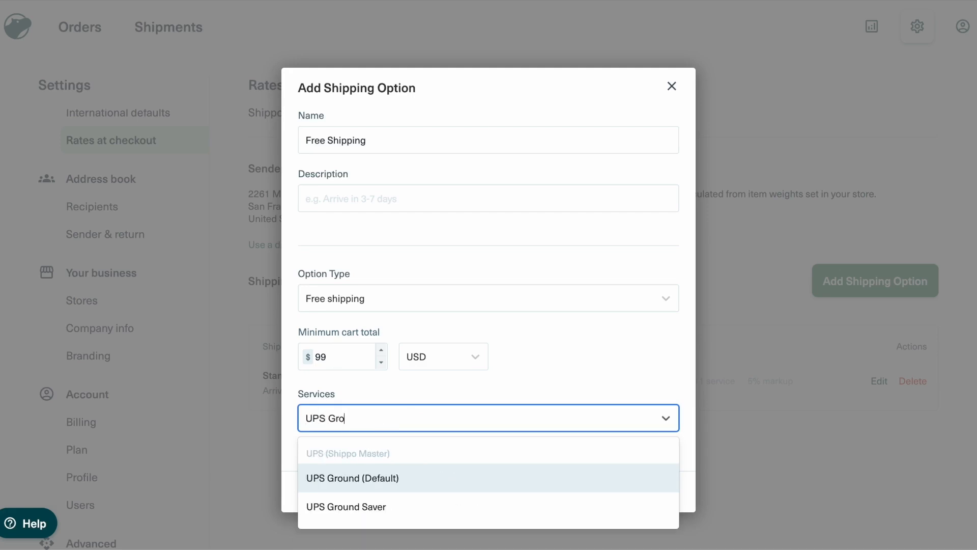
left_click(352, 478)
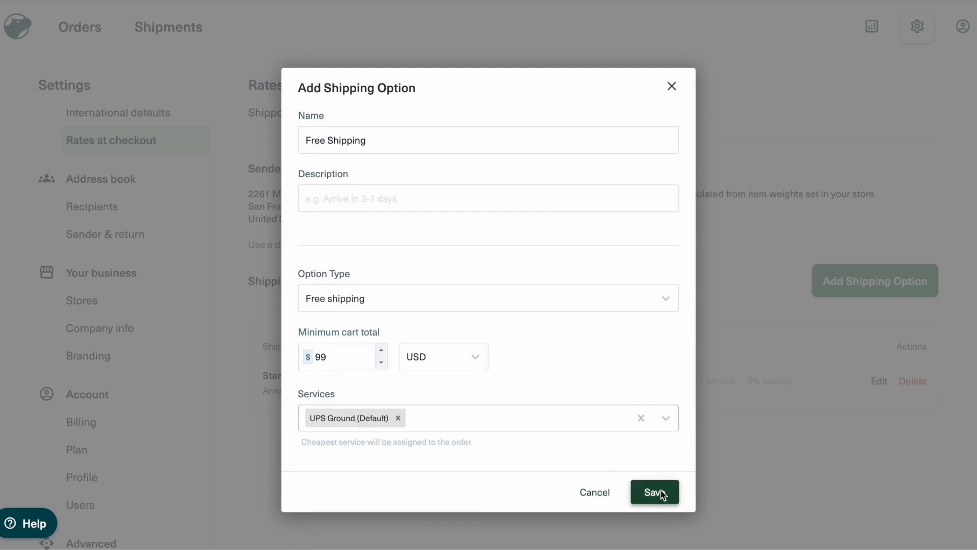
left_click(653, 492)
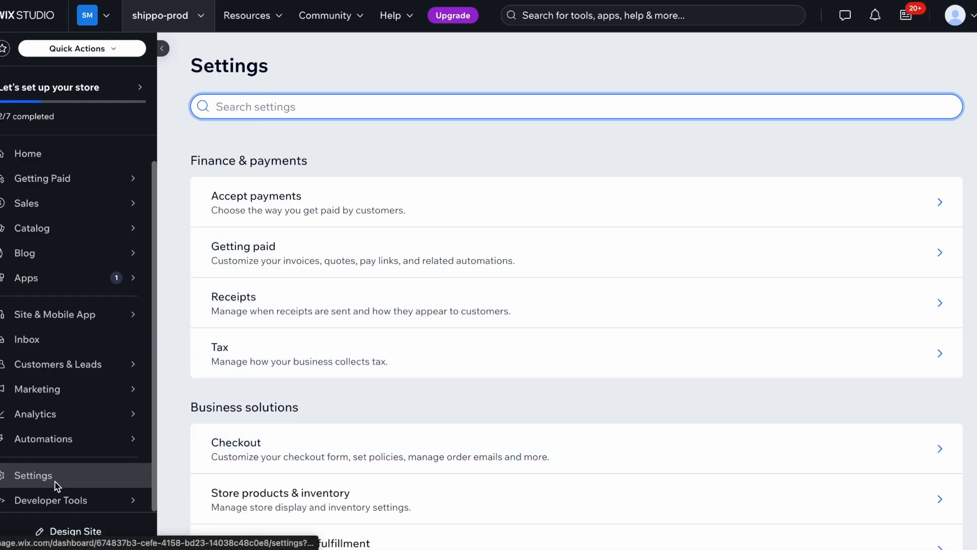
mouse_move(323, 454)
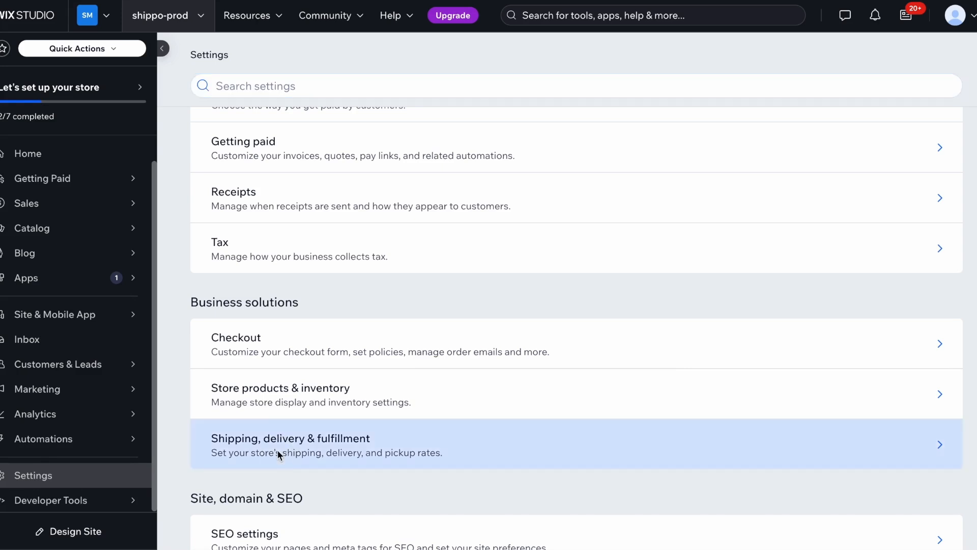
Go to Shipping, delivery & fulfillment and bring the Shipping regions list into view
left_click(290, 445)
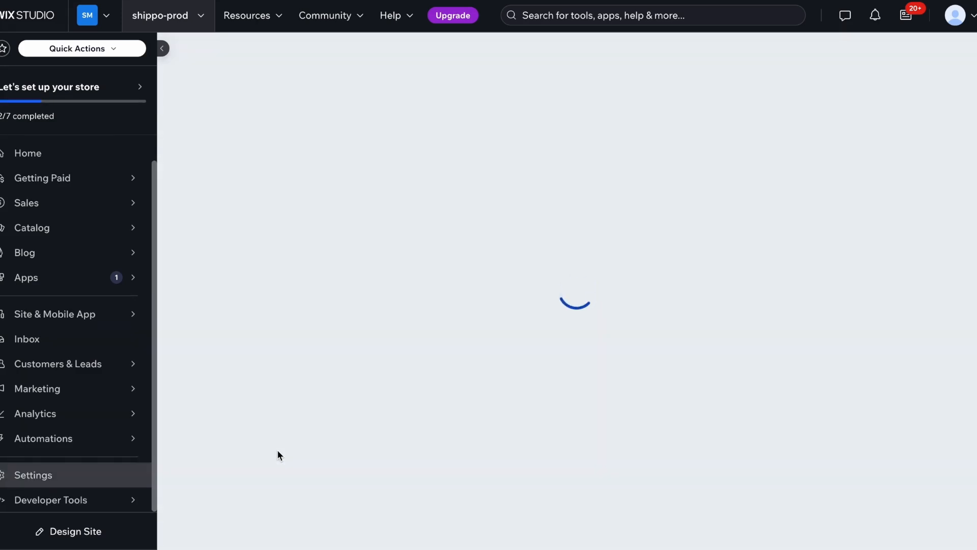
left_click(32, 476)
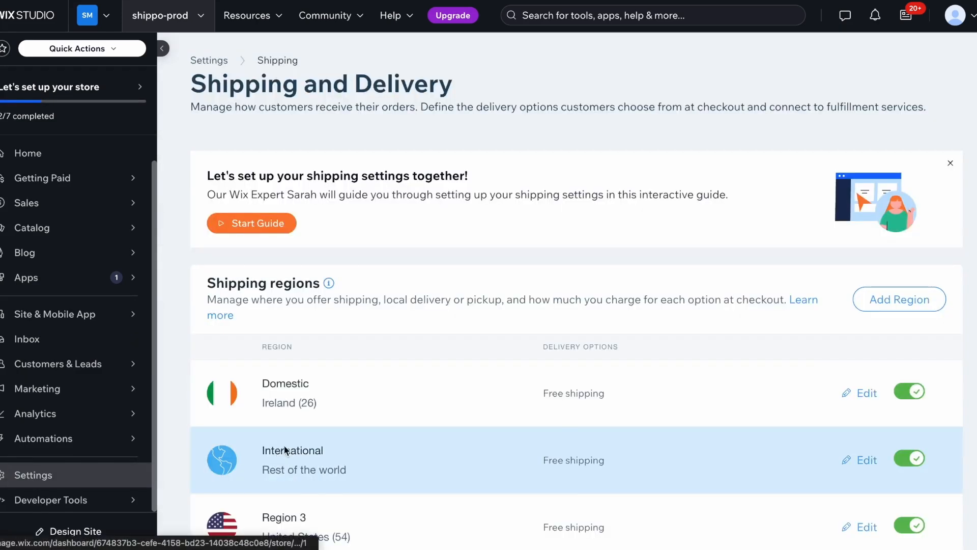
scroll("down", 3)
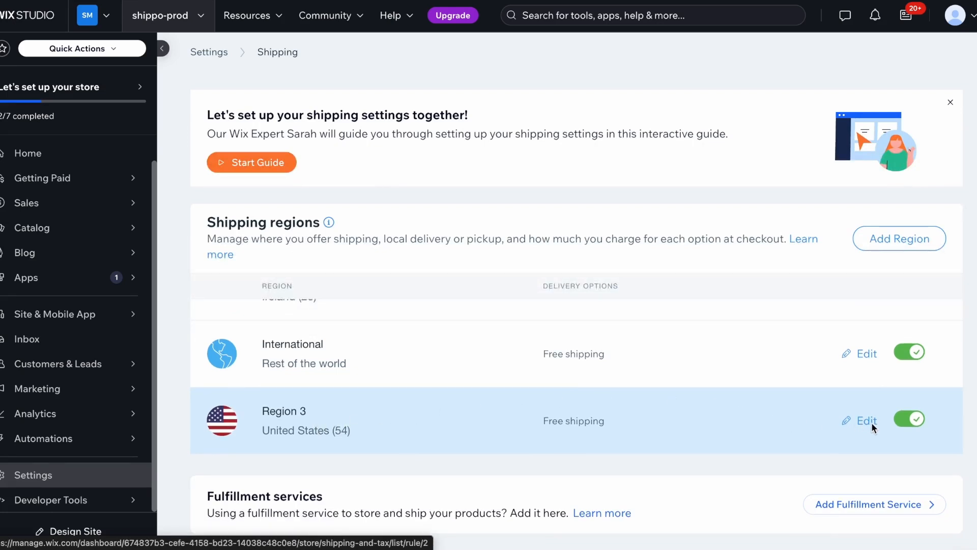
Edit Region 3 (United States) and switch on the Shippo - Scalable Shipping app under Installed apps
left_click(865, 421)
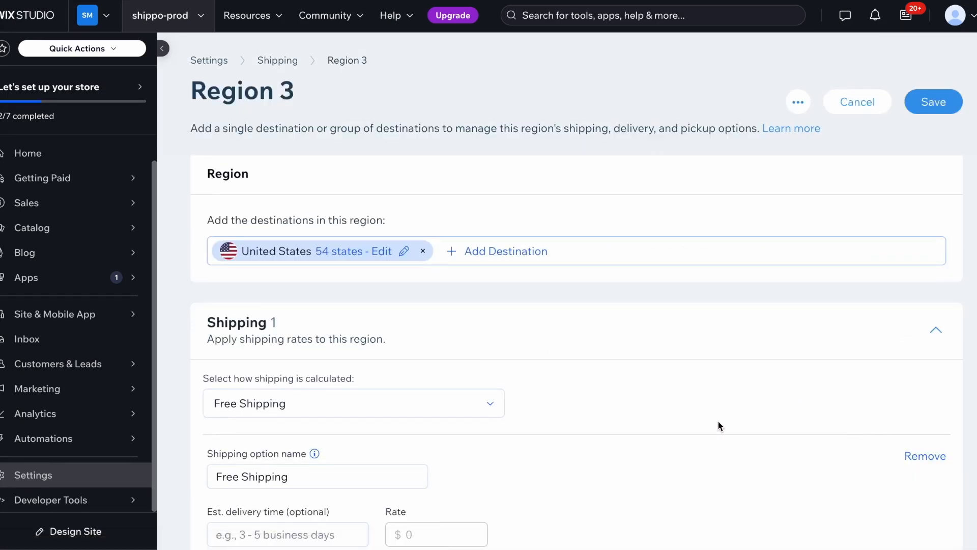
scroll("down", 3)
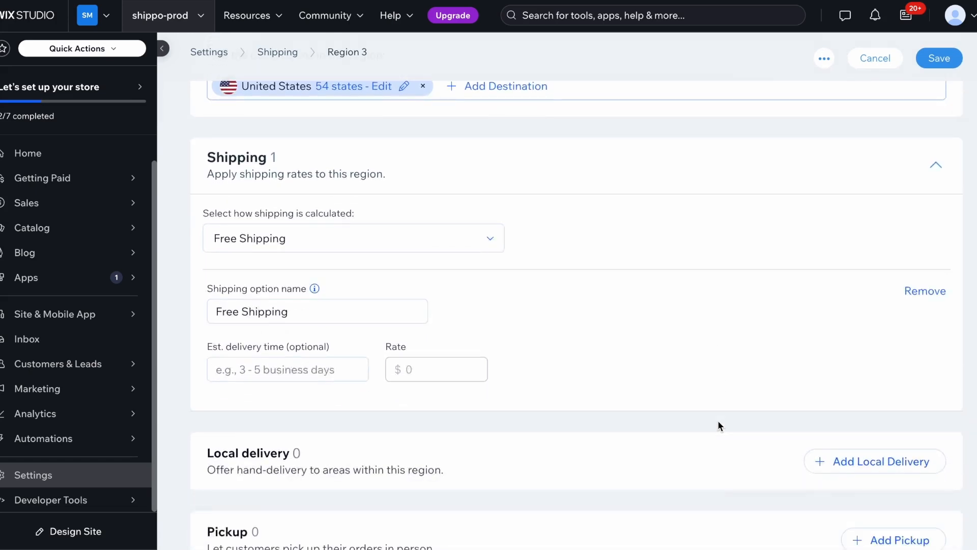
scroll("down", 3)
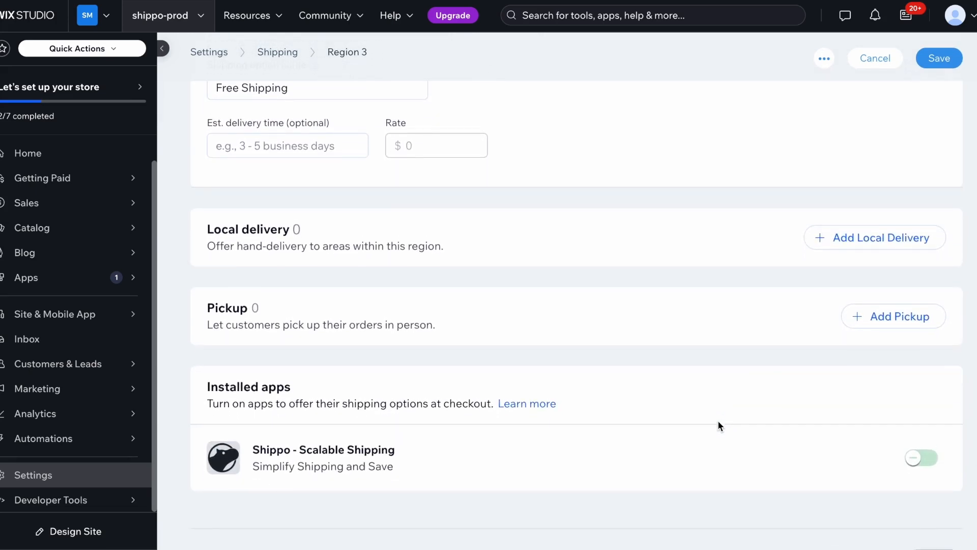
scroll("down", 3)
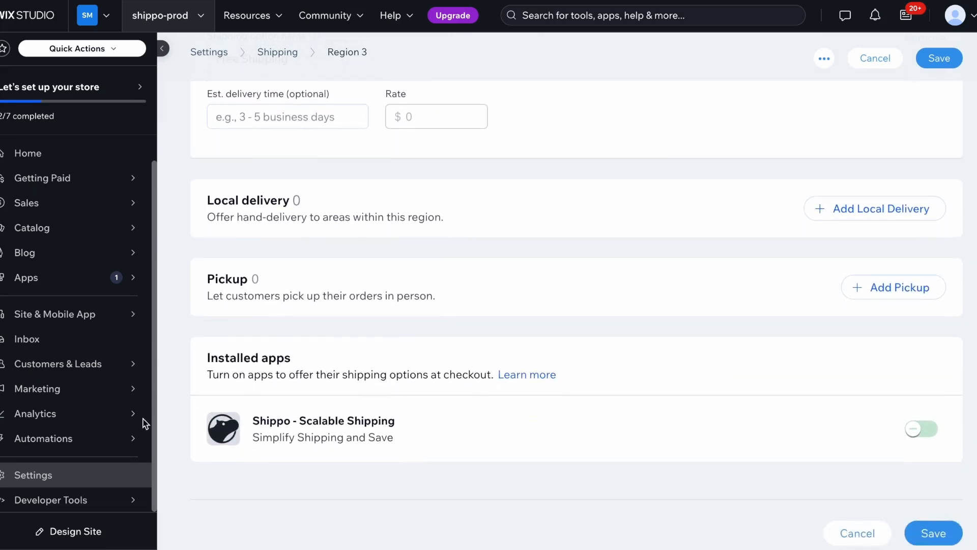
left_click(921, 428)
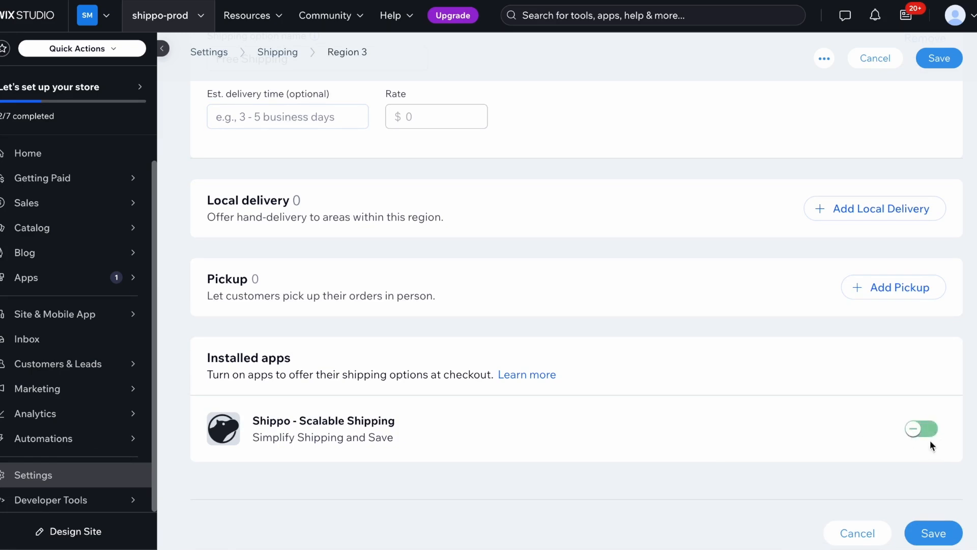
left_click(922, 429)
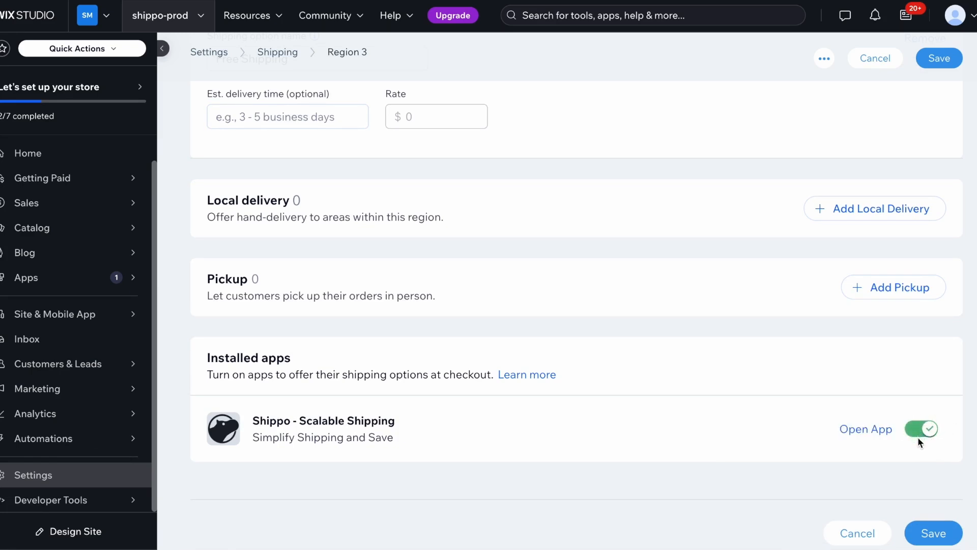